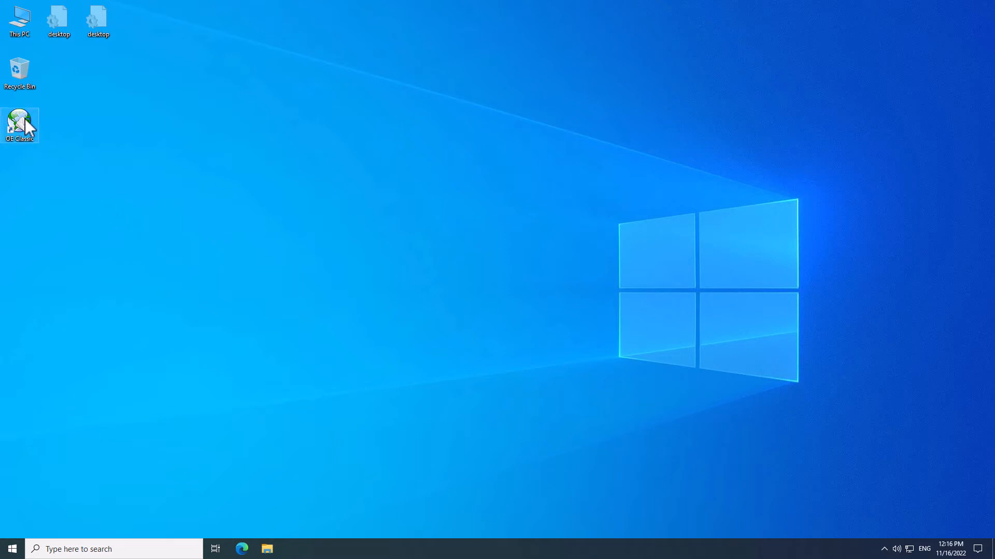
mouse_move(20, 124)
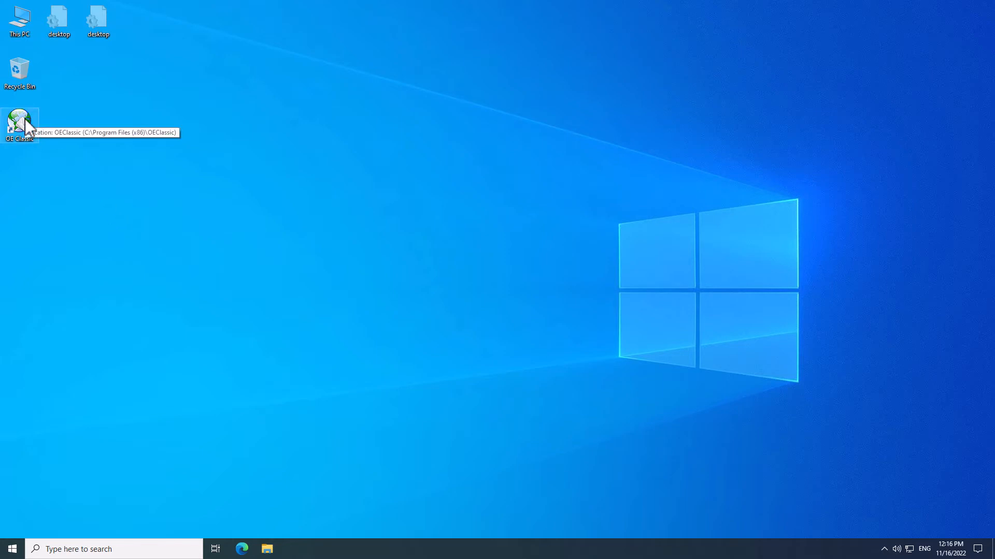
Launch OE Classic from its desktop shortcut
double_click(19, 124)
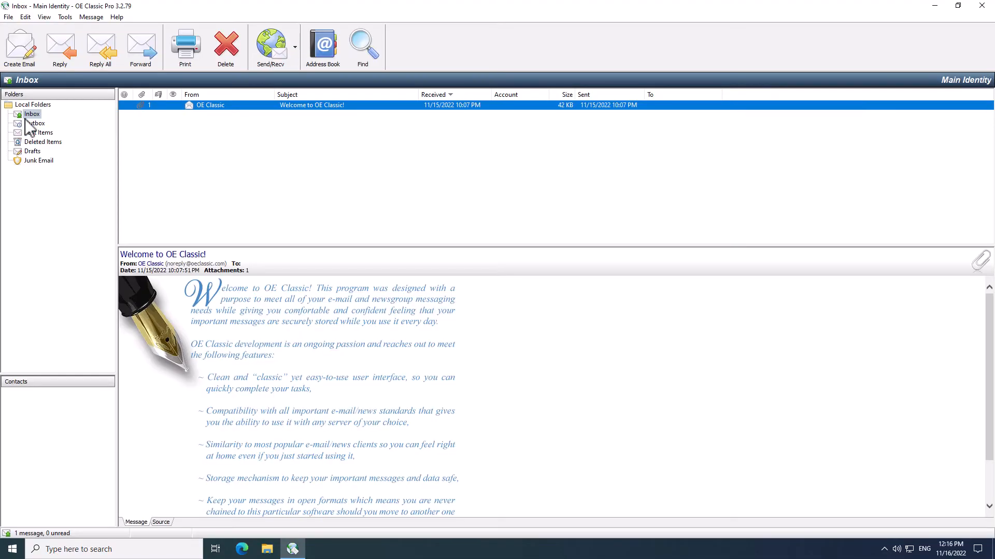
mouse_move(135, 152)
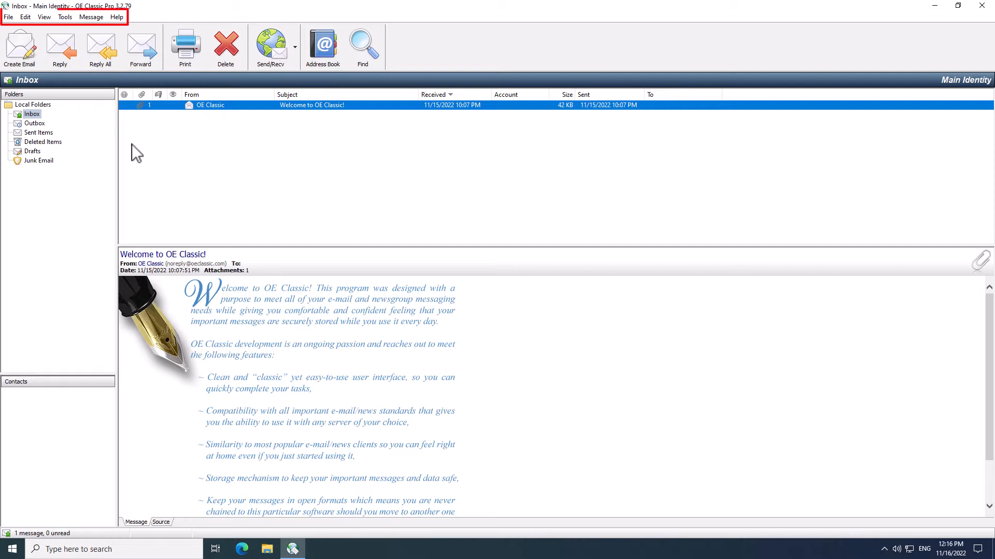
Open the Accounts manager from the Tools menu
left_click(65, 16)
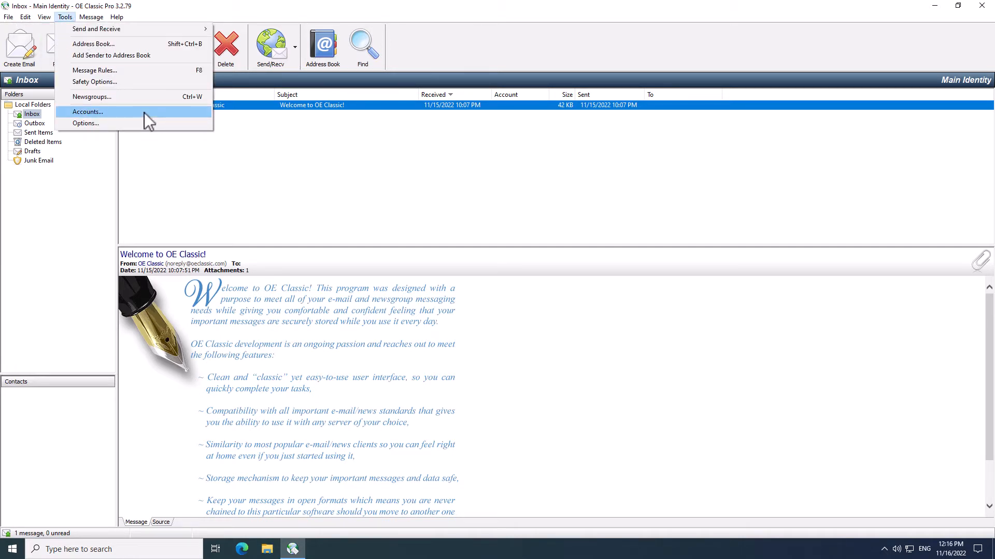
left_click(87, 112)
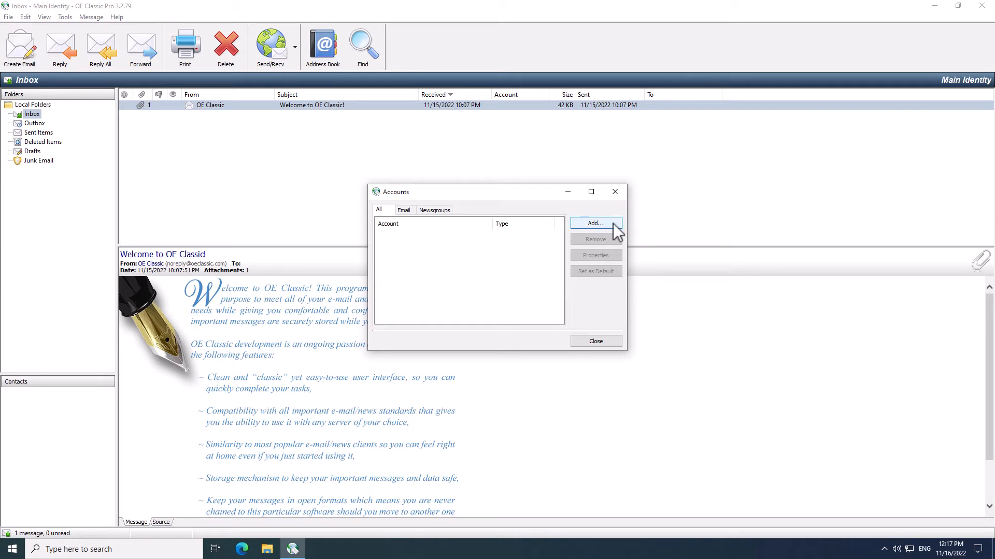
Start the Account Wizard from the Accounts dialog's Add button
left_click(594, 223)
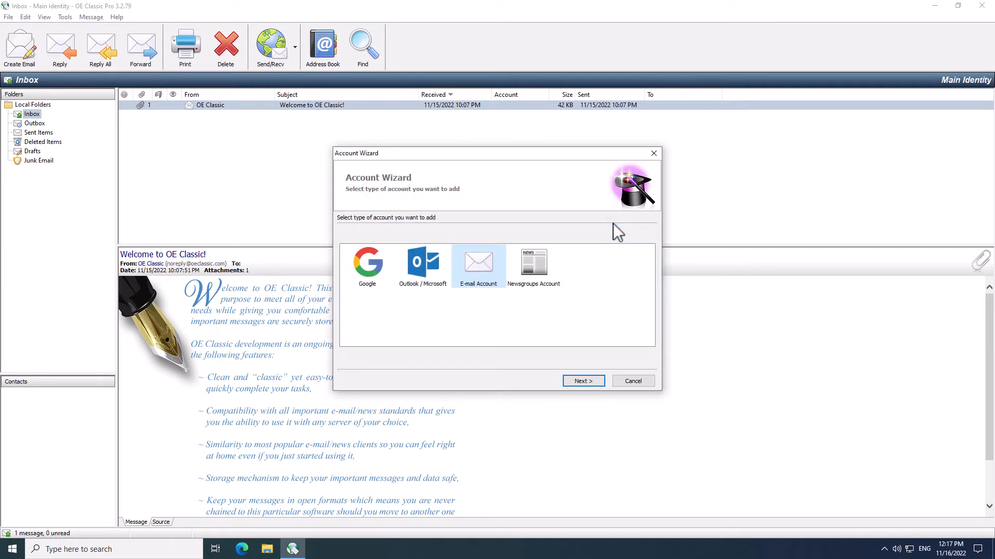
mouse_move(449, 326)
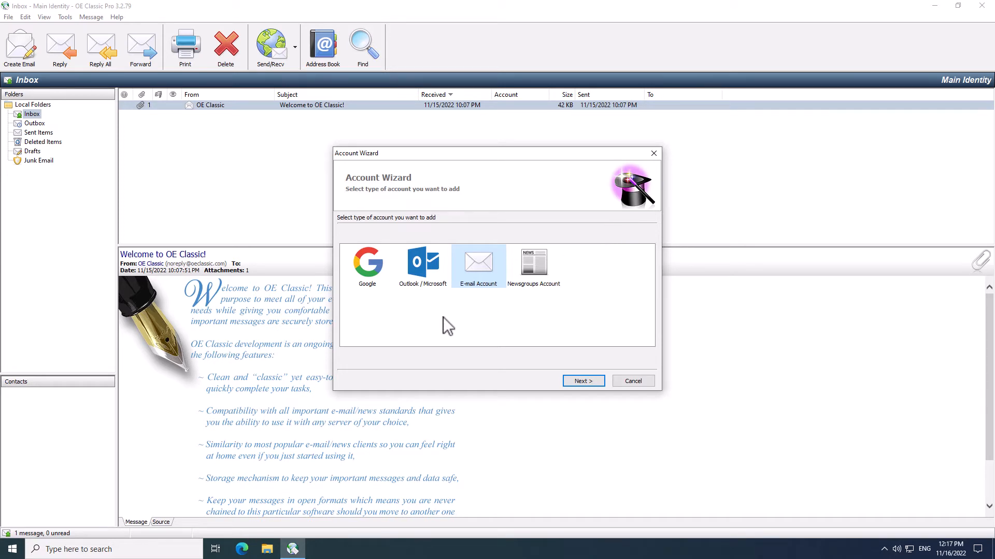
left_click(421, 266)
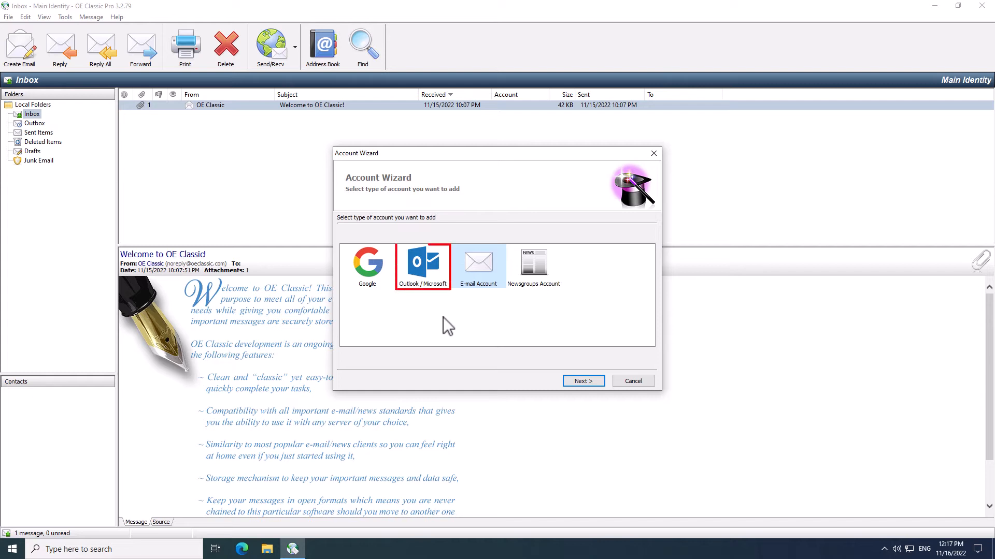
left_click(477, 265)
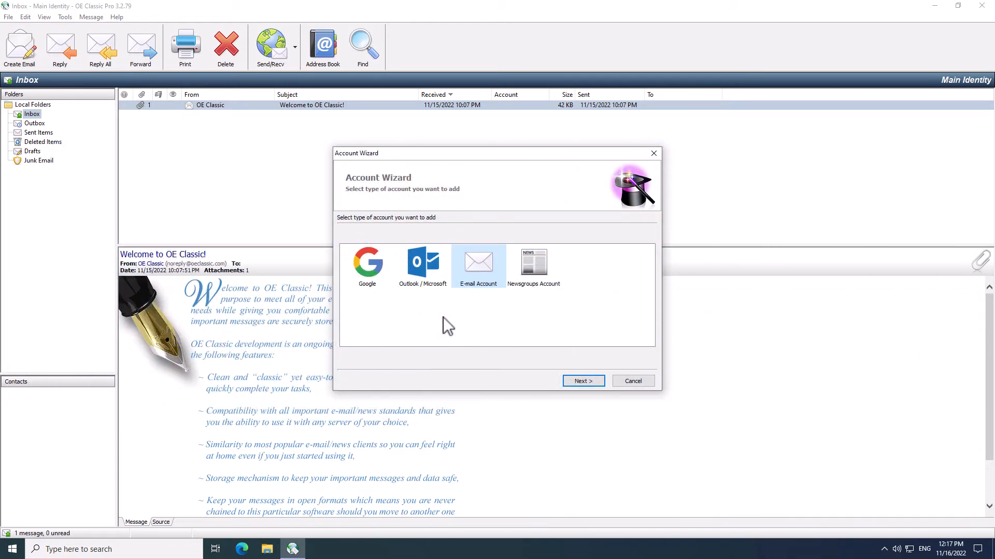
Choose the Outlook / Microsoft account type and continue with IMAP
left_click(422, 265)
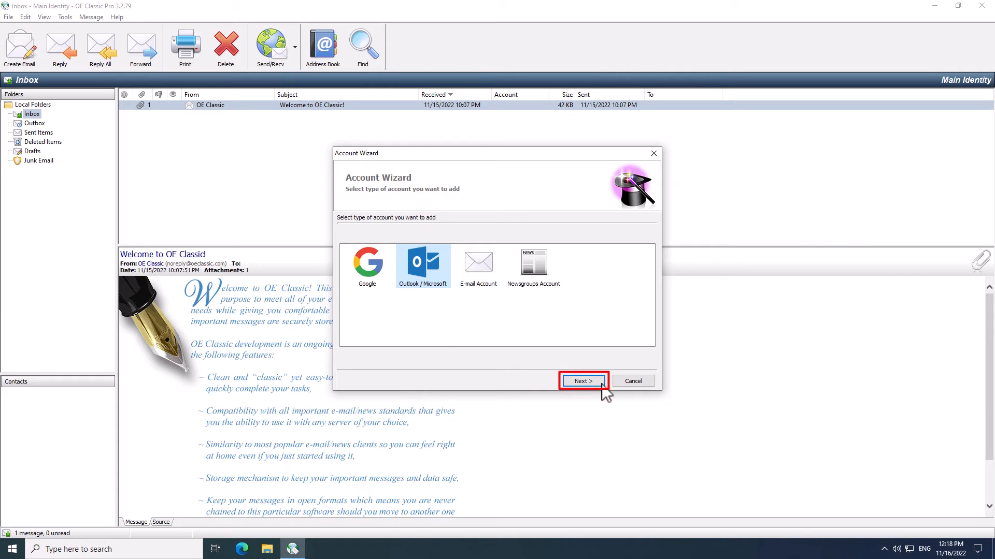
left_click(582, 380)
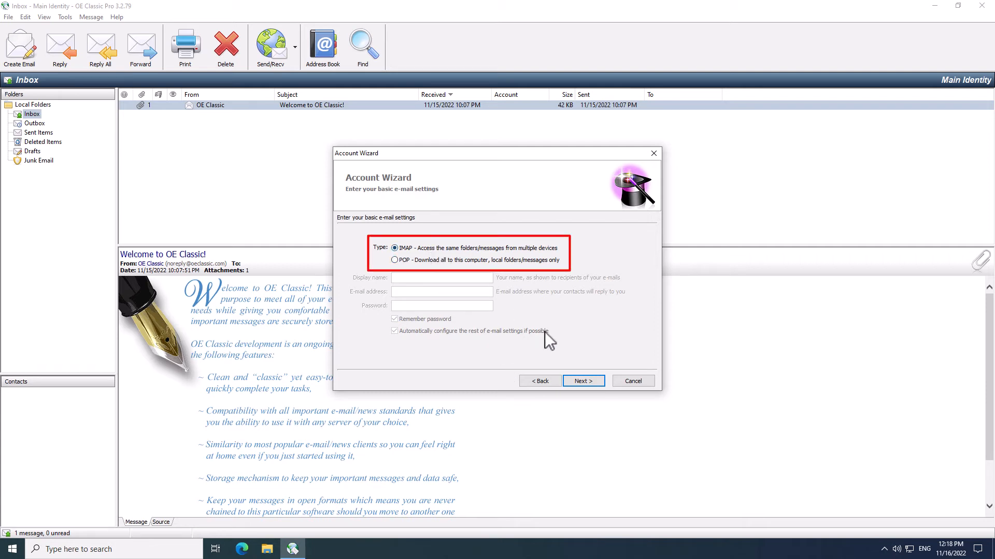
mouse_move(577, 362)
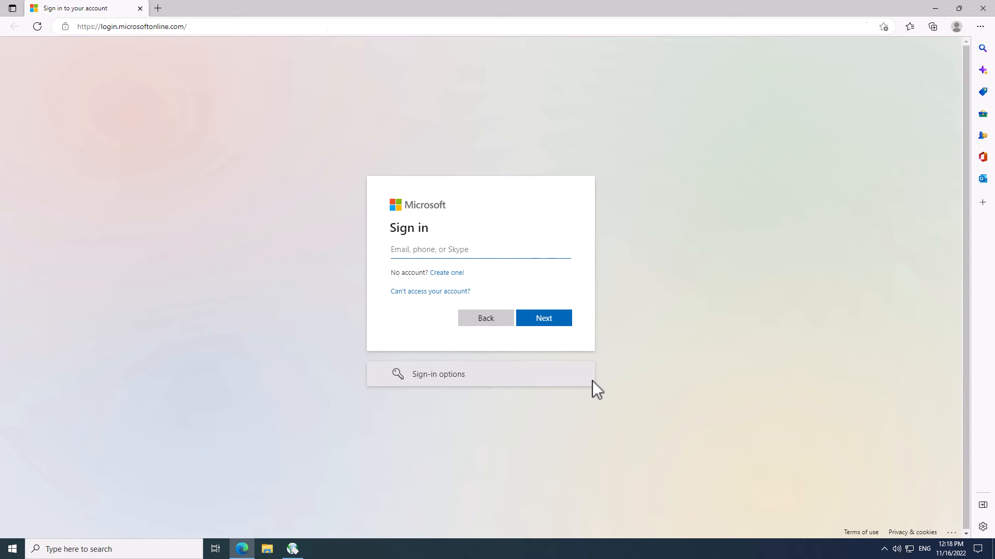
type("example@hotmail.com")
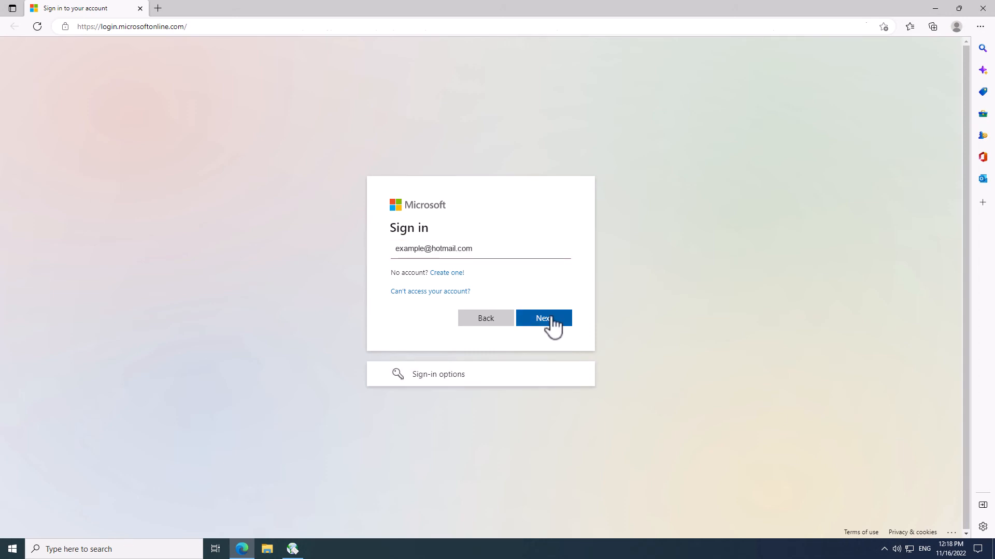
left_click(543, 317)
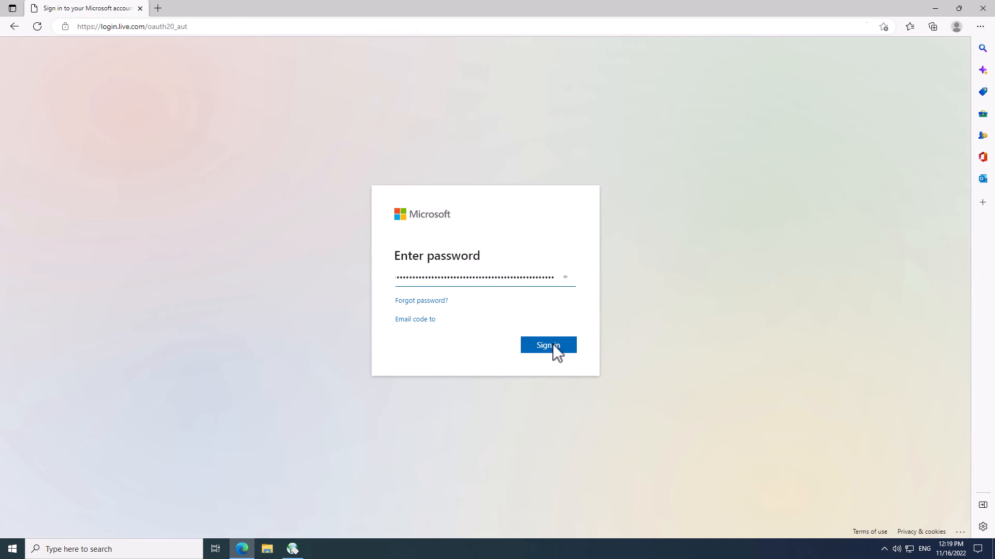
Sign in and grant OE Classic access to the account's info
left_click(547, 345)
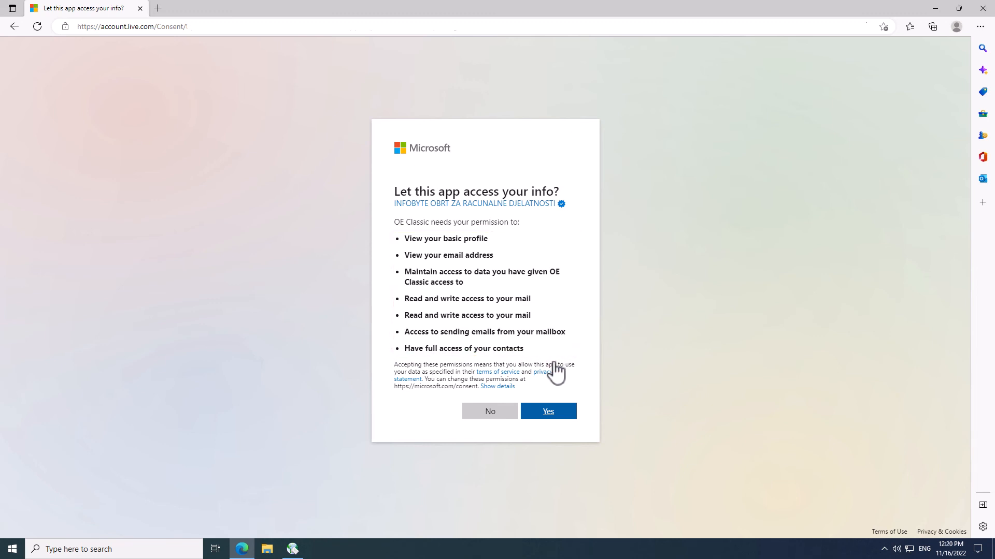
left_click(547, 411)
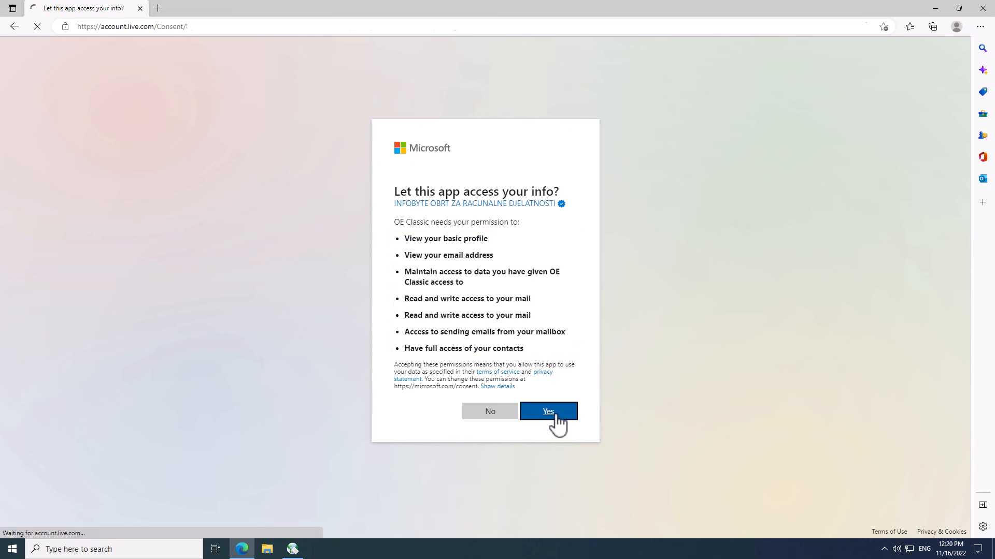
left_click(548, 411)
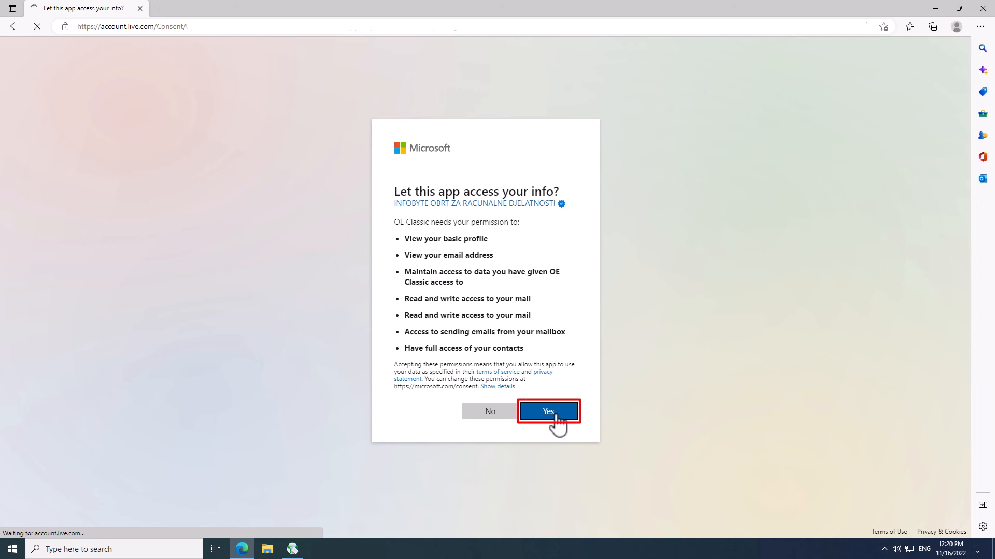
left_click(548, 411)
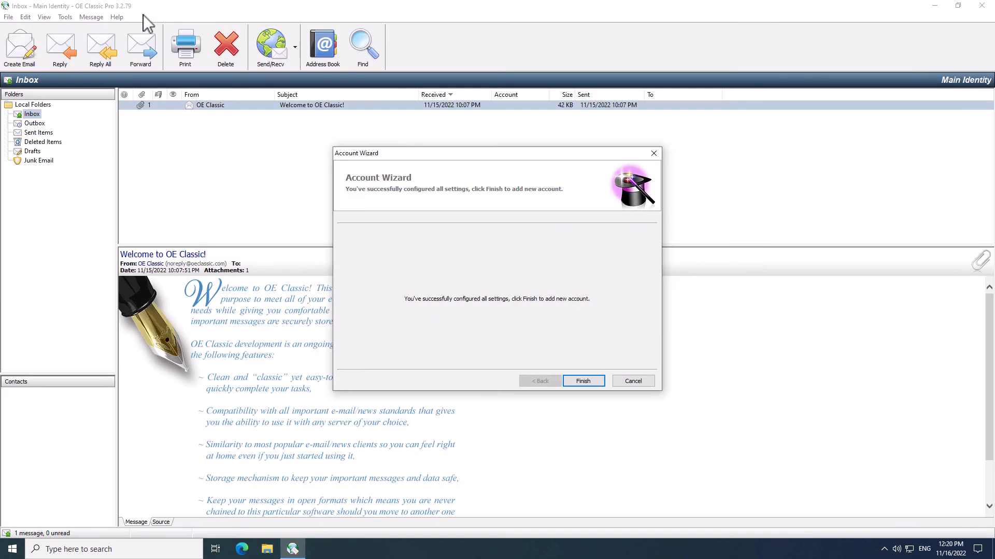
mouse_move(584, 359)
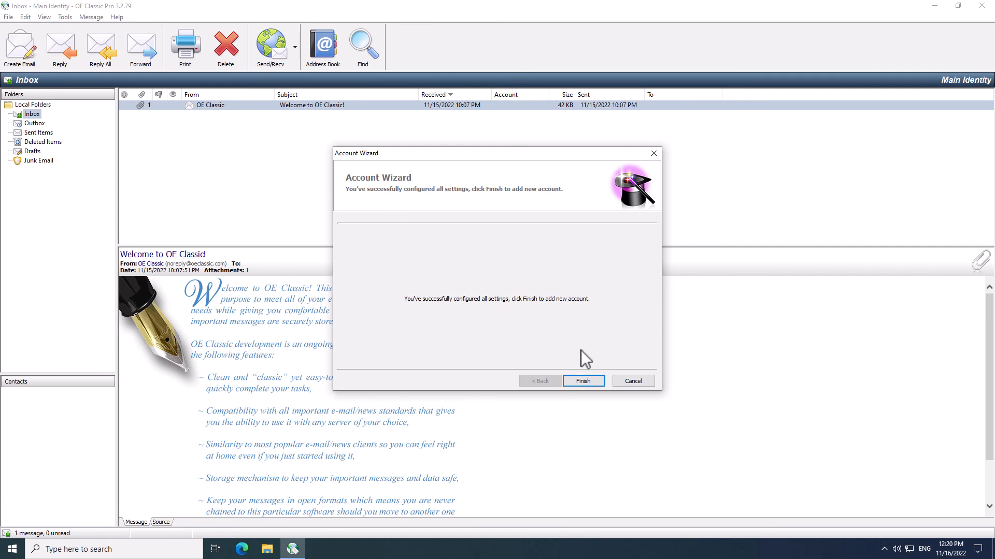
Finish the wizard, close Accounts, and sync the outlook.office365.com folders
left_click(583, 381)
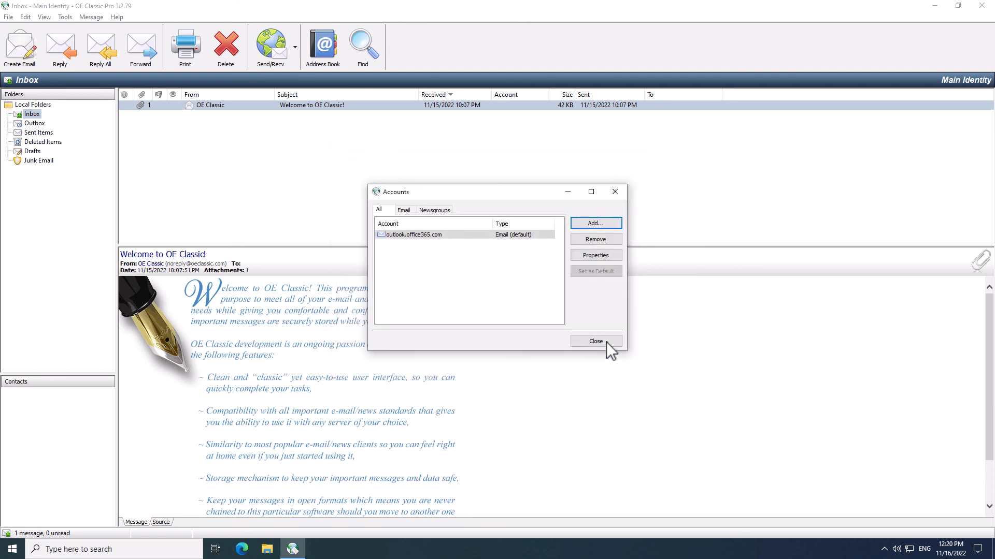
left_click(594, 341)
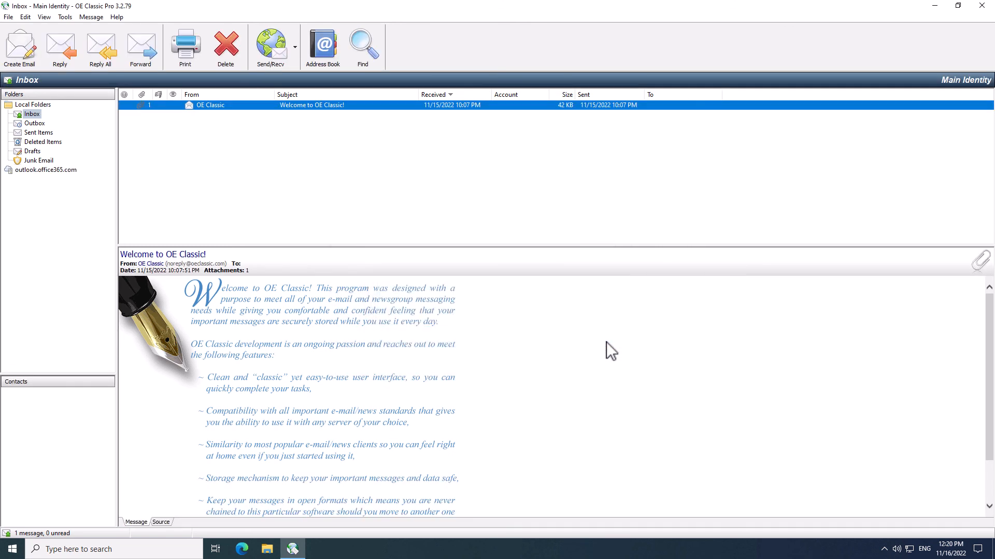
mouse_move(584, 328)
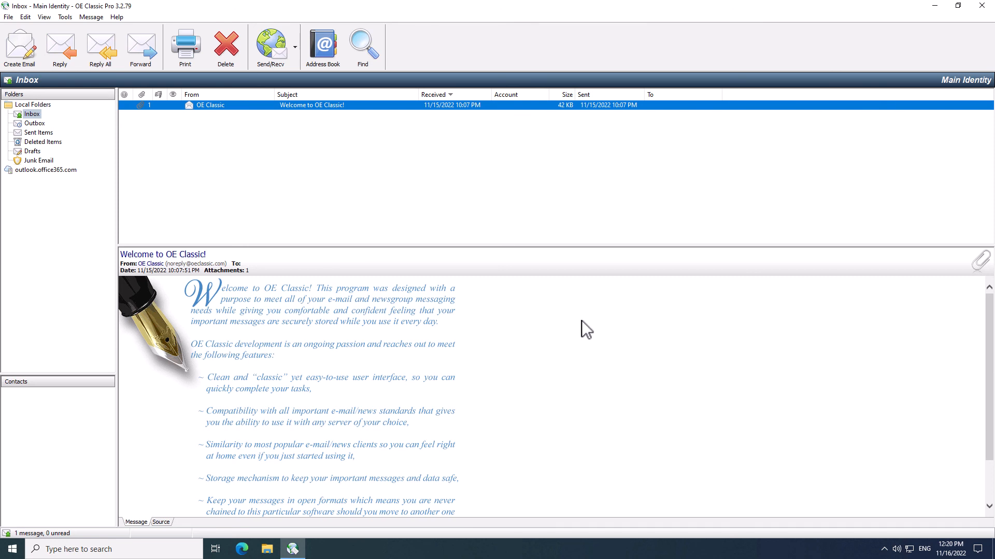
left_click(270, 46)
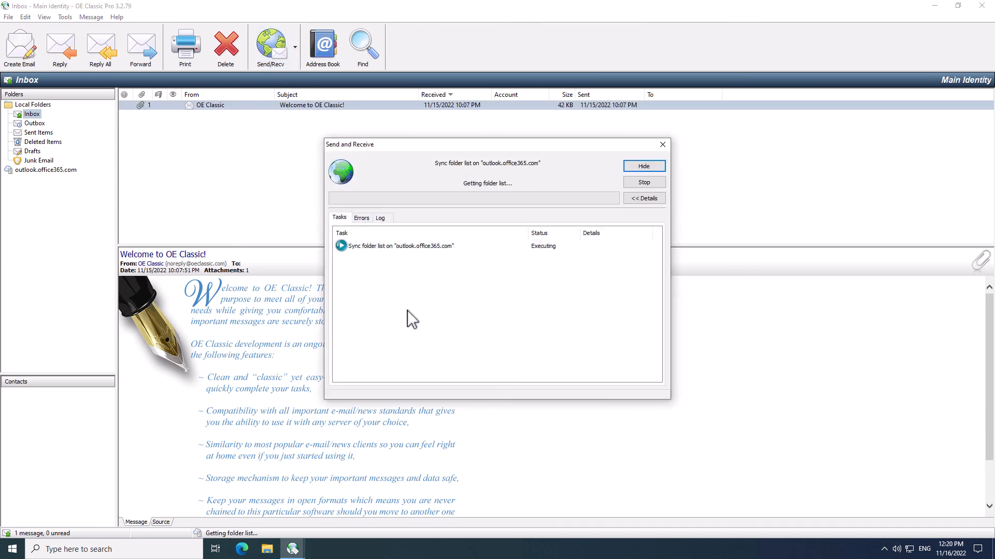